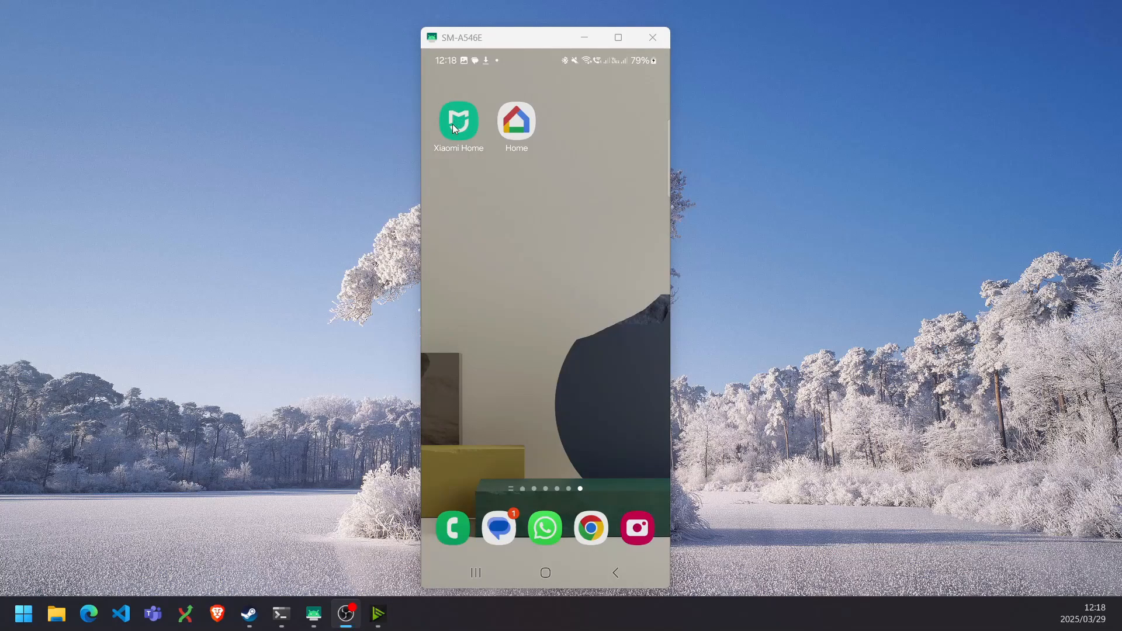
mouse_move(512, 140)
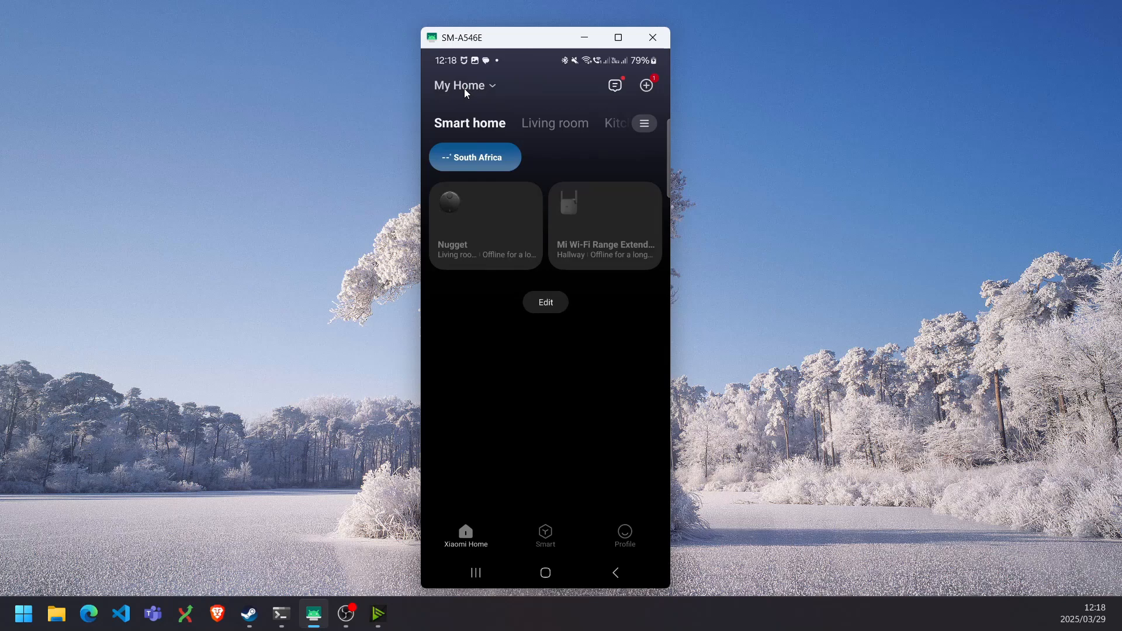
mouse_move(641, 97)
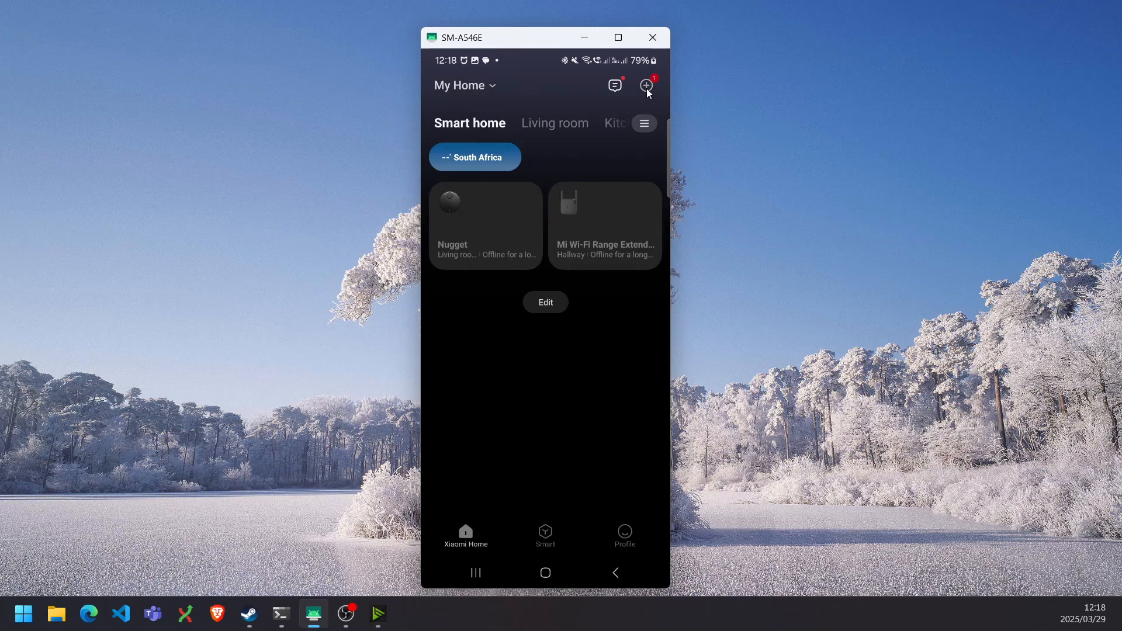
Step: Add the discovered Mi Bedside Lamp 2 over Wi-Fi to the bedroom as Lampy
click(645, 86)
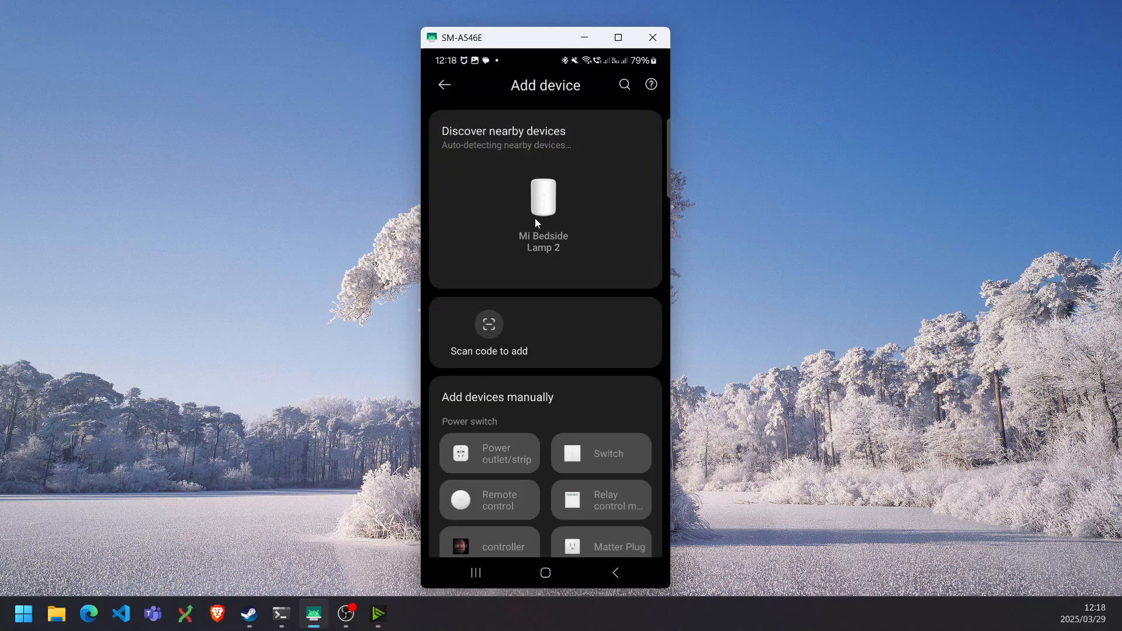
click(542, 201)
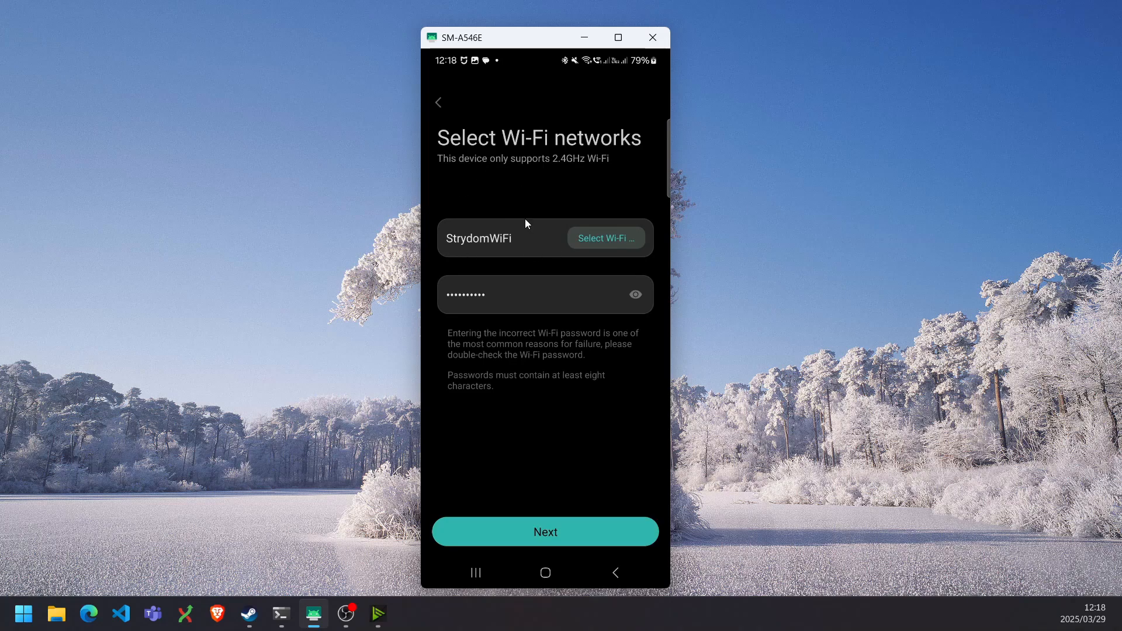
click(545, 532)
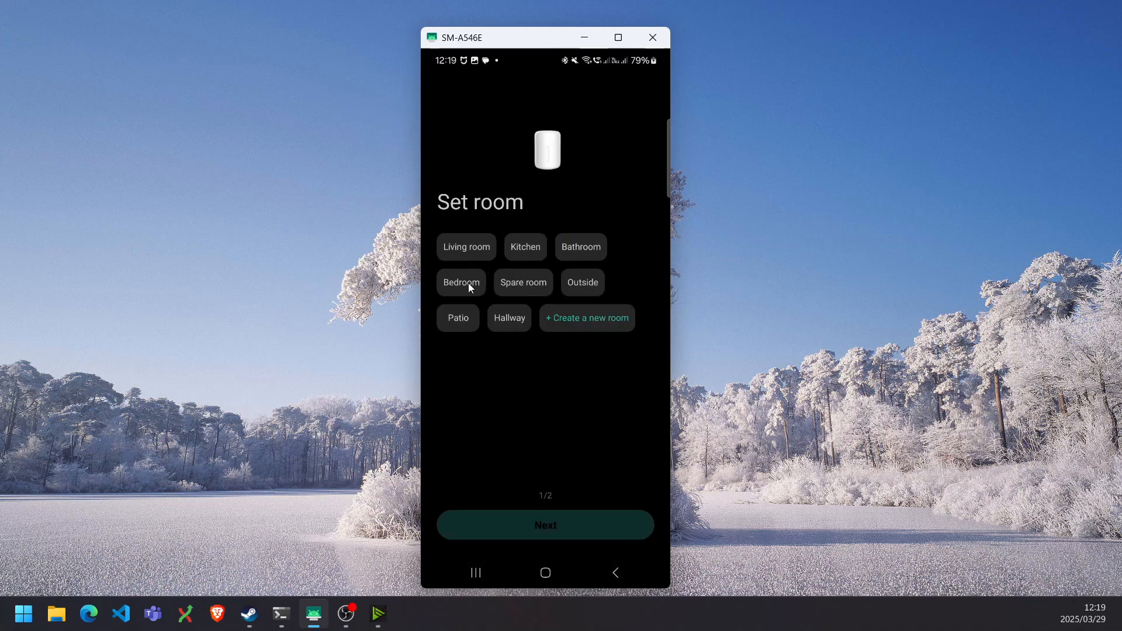
click(545, 525)
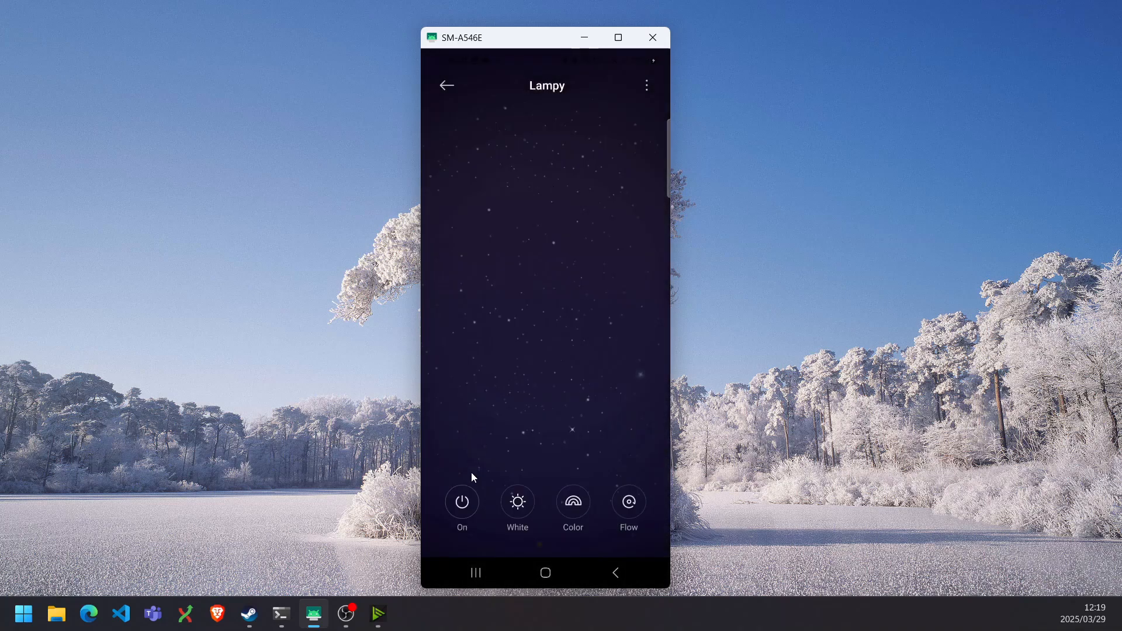
Step: Switch Lampy on from its Xiaomi Home control page
click(462, 501)
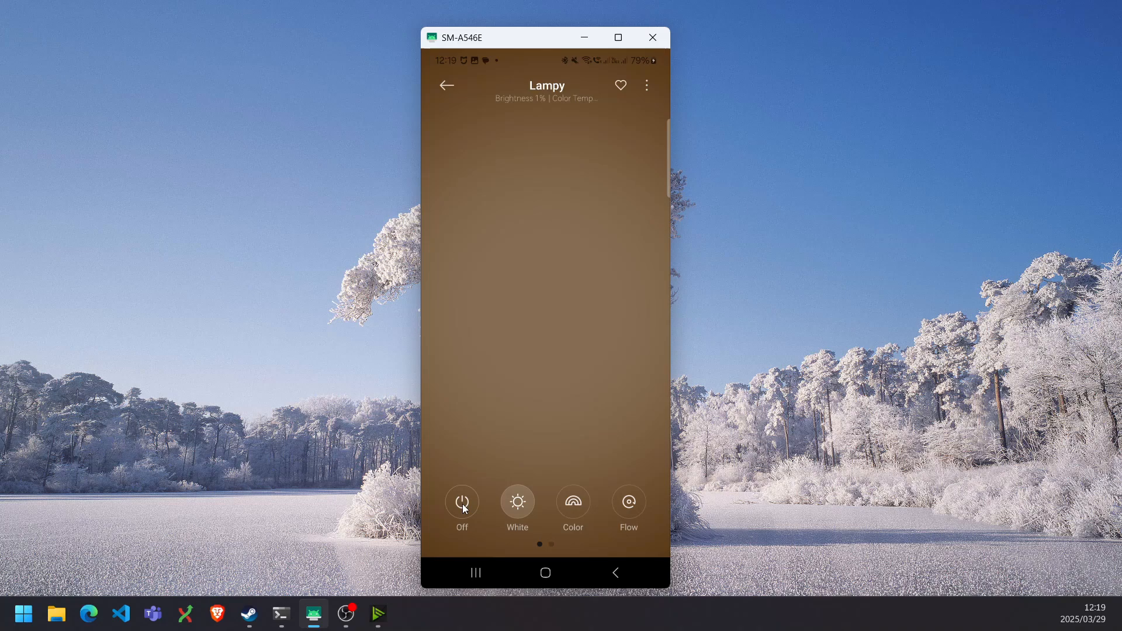
click(462, 502)
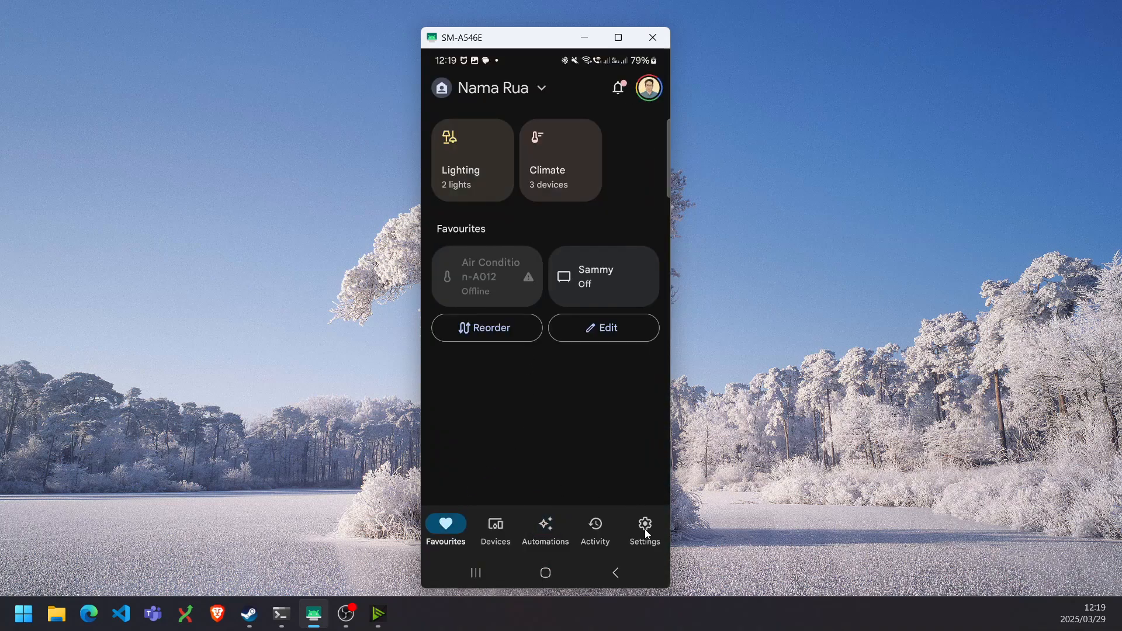
Step: Link Xiaomi through Works with Google, adding Lampy and Nugget to the Bedroom
click(643, 530)
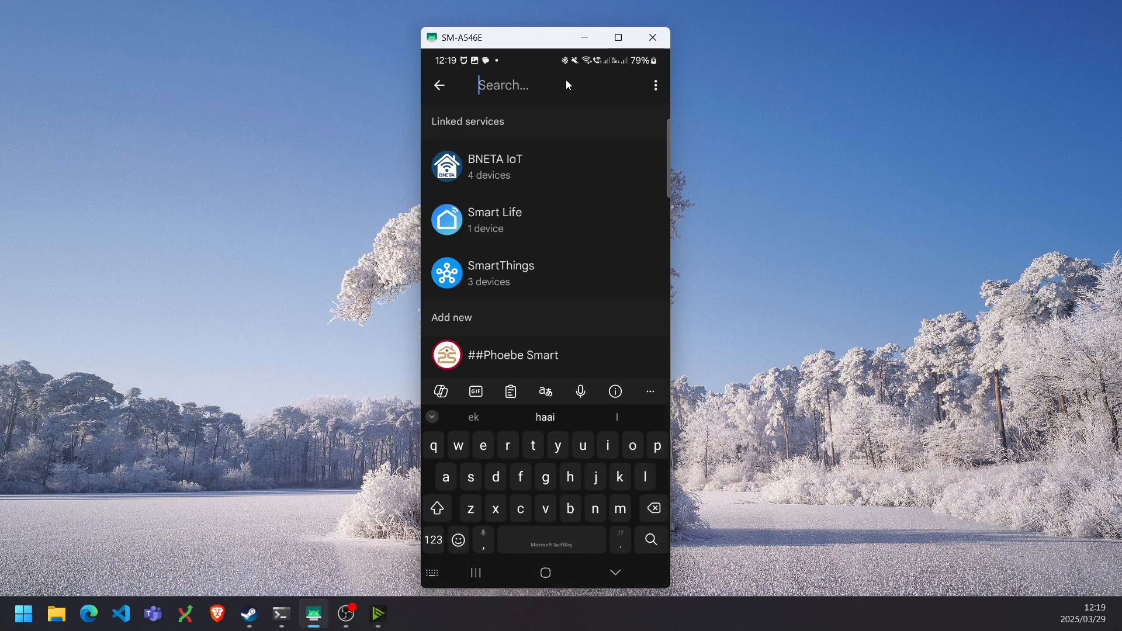
text(Xiao)
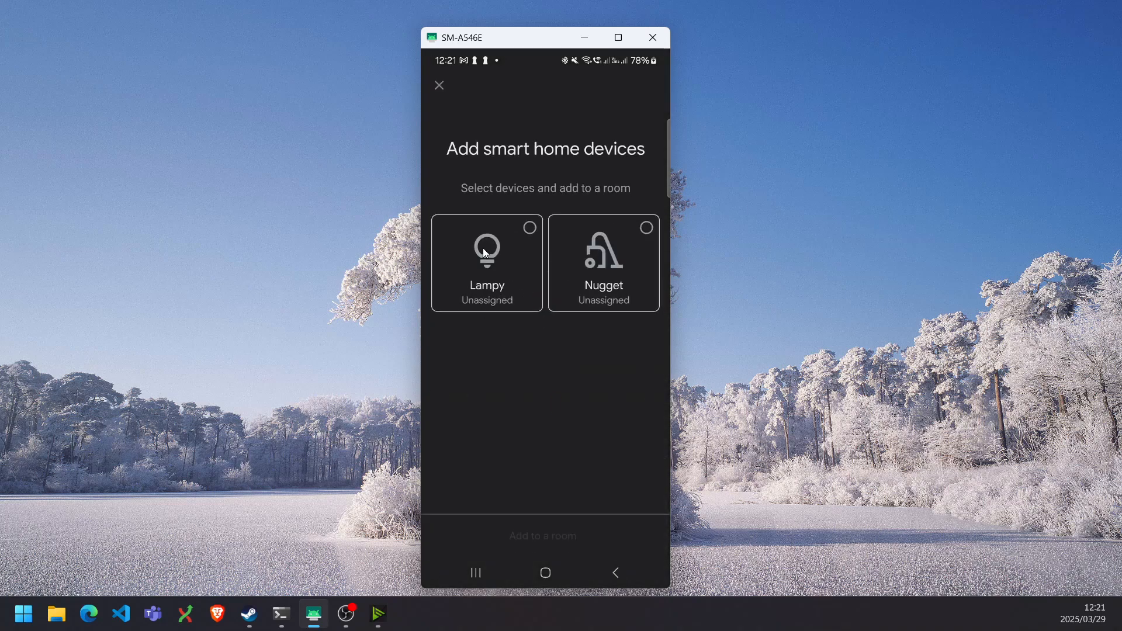
click(487, 262)
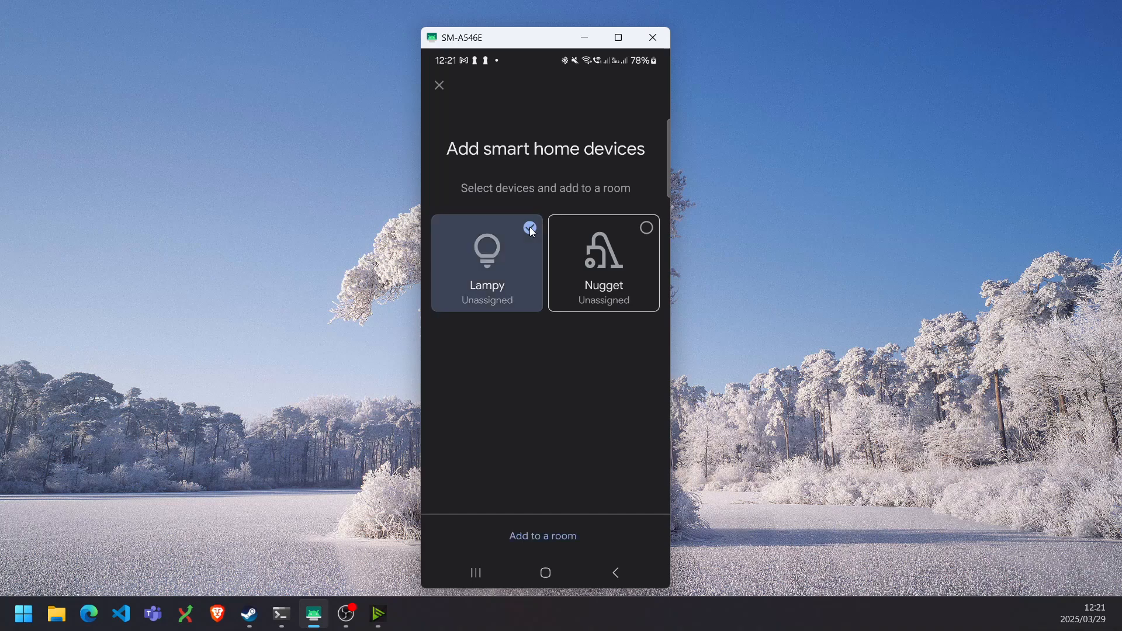
click(603, 262)
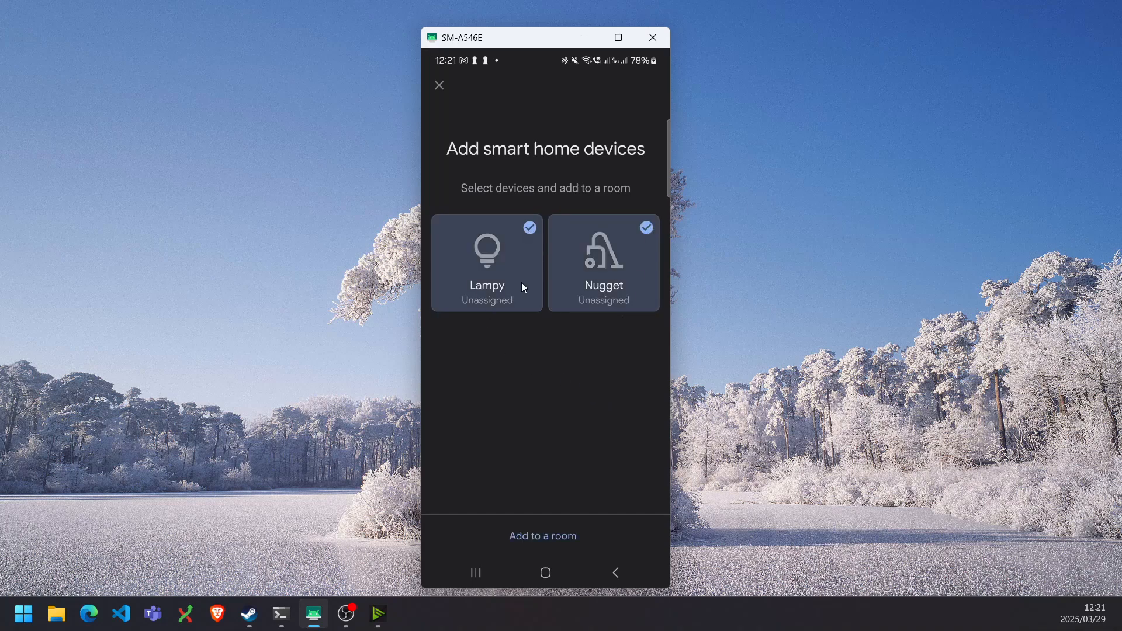
mouse_move(538, 536)
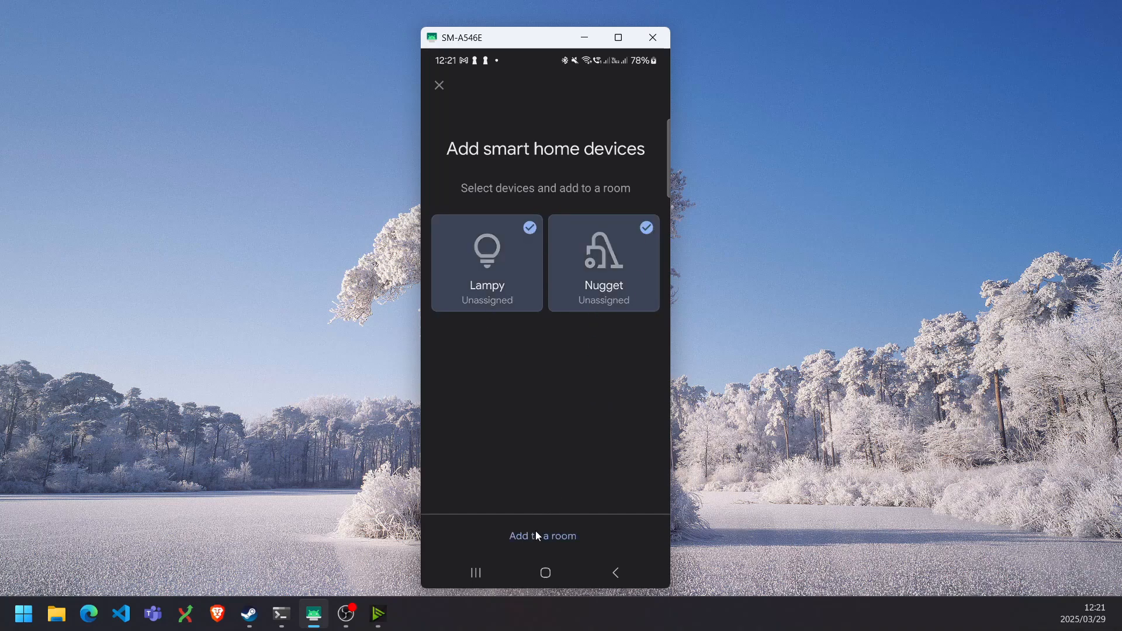
click(542, 536)
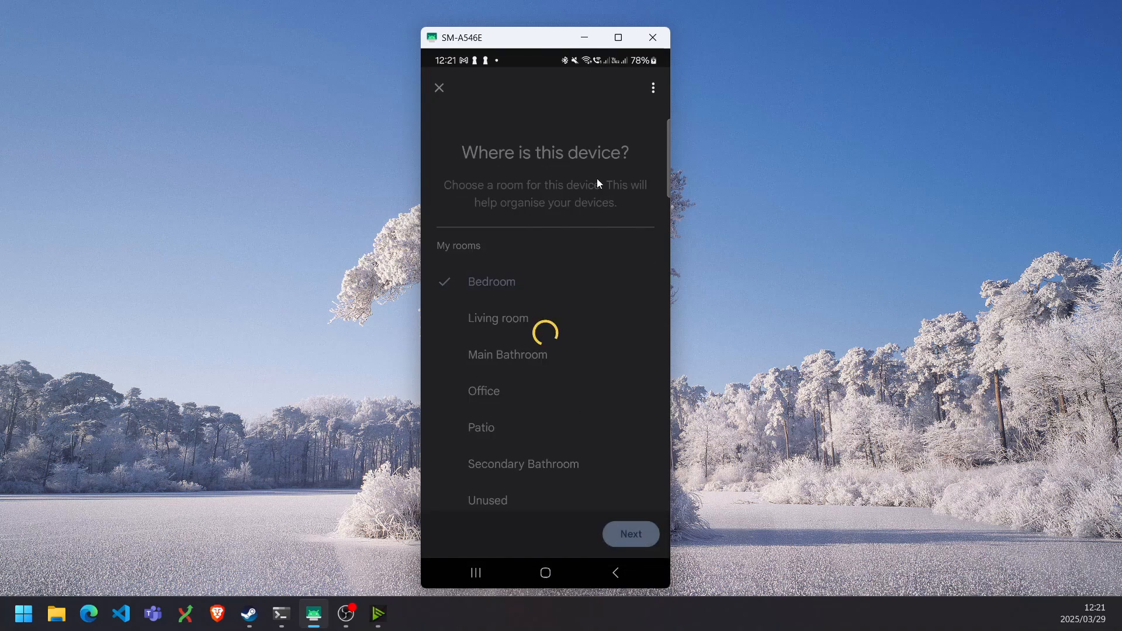
click(485, 391)
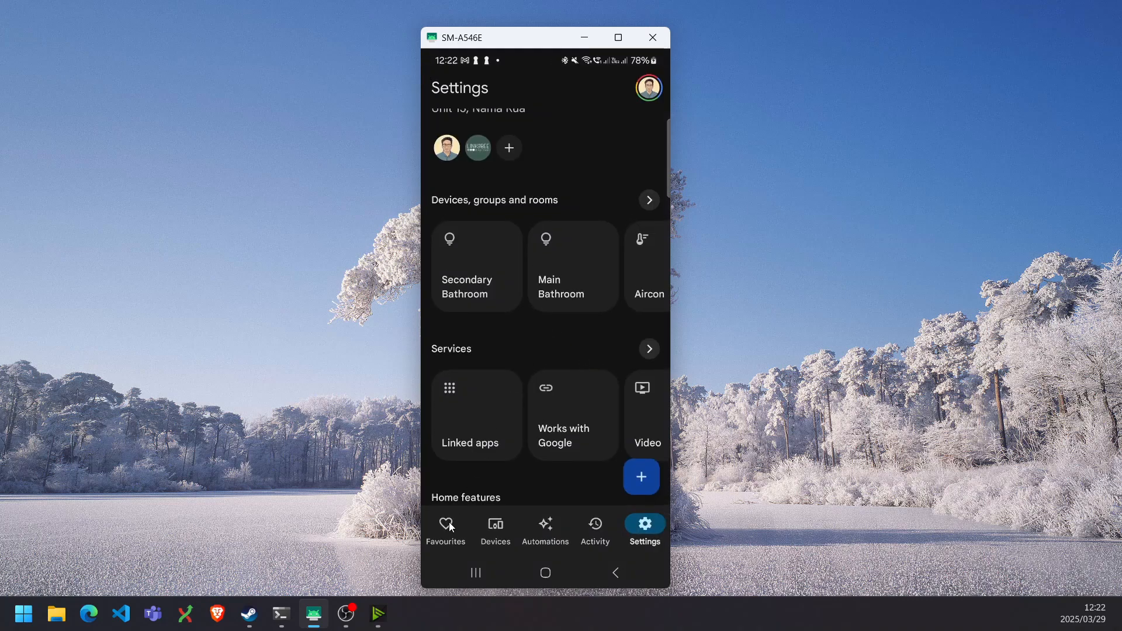
Step: Start a new household routine in Automations named 'Sunrise'
click(494, 527)
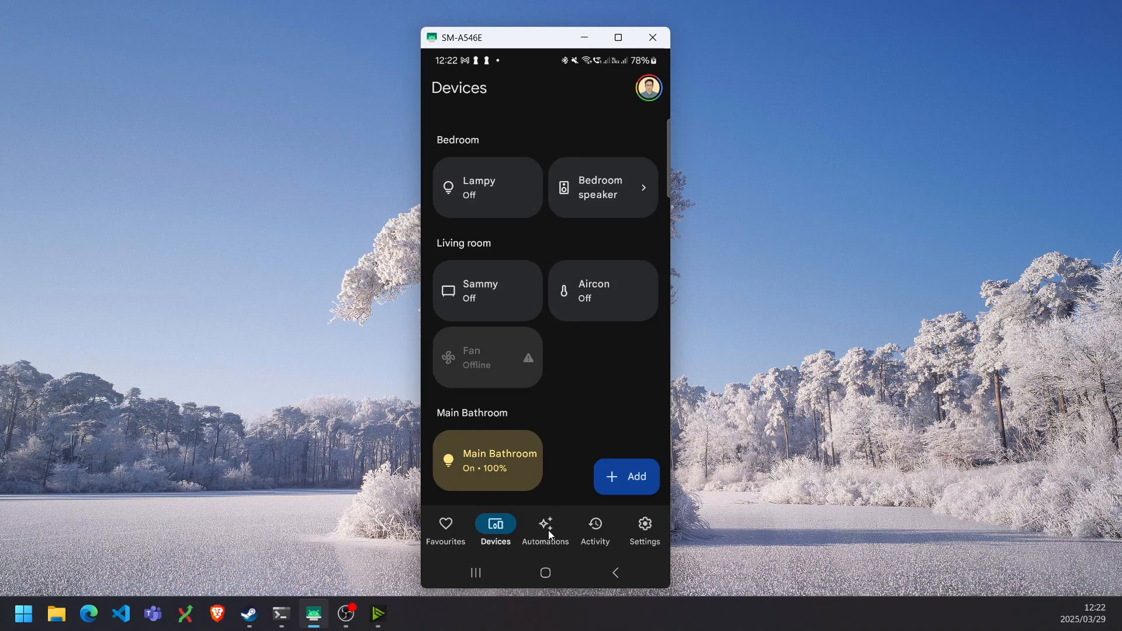
click(545, 526)
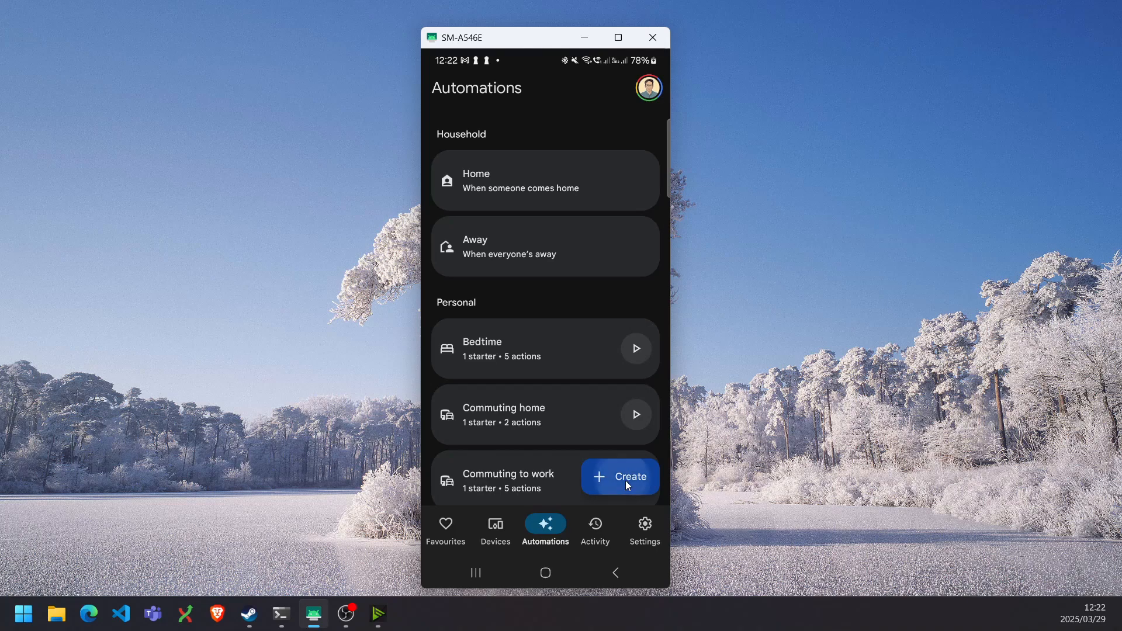
click(619, 477)
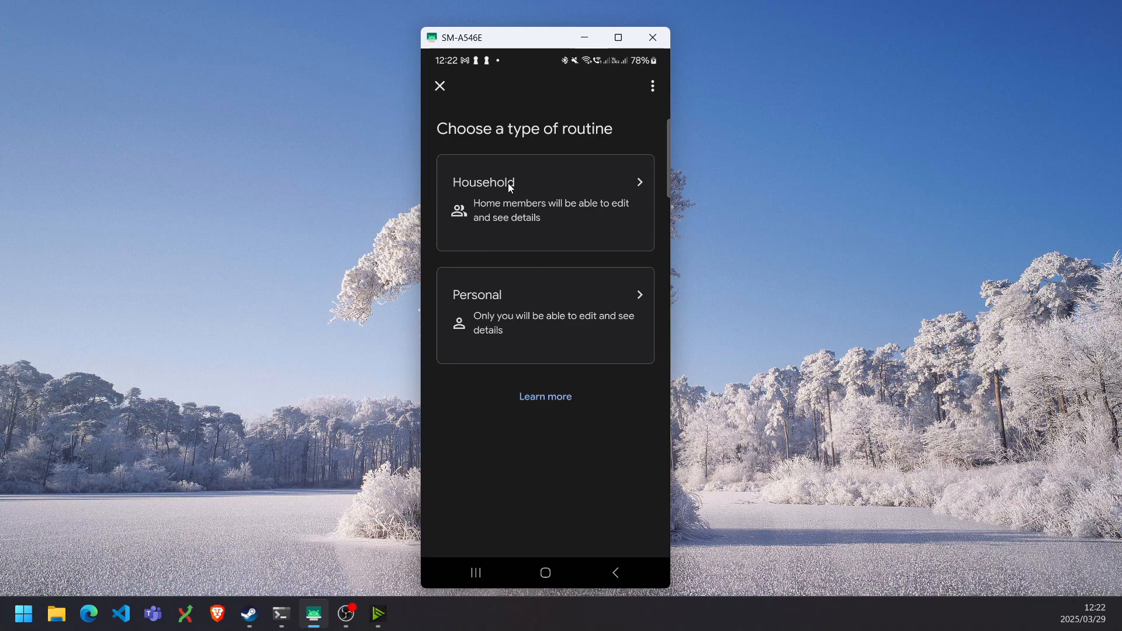
mouse_move(552, 284)
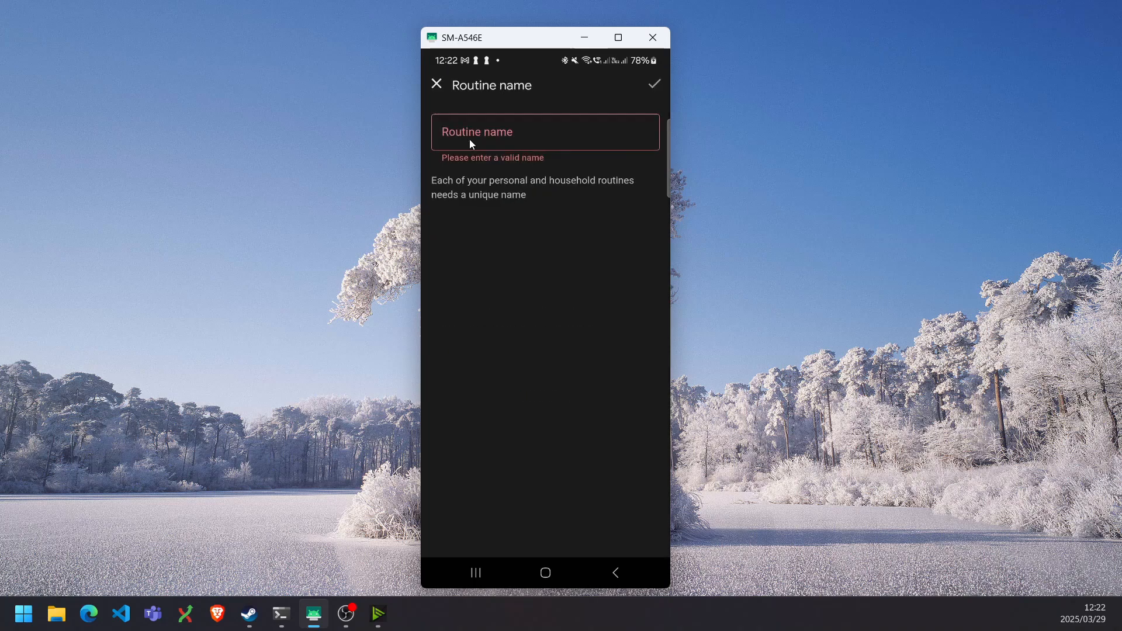
text(Sunrise)
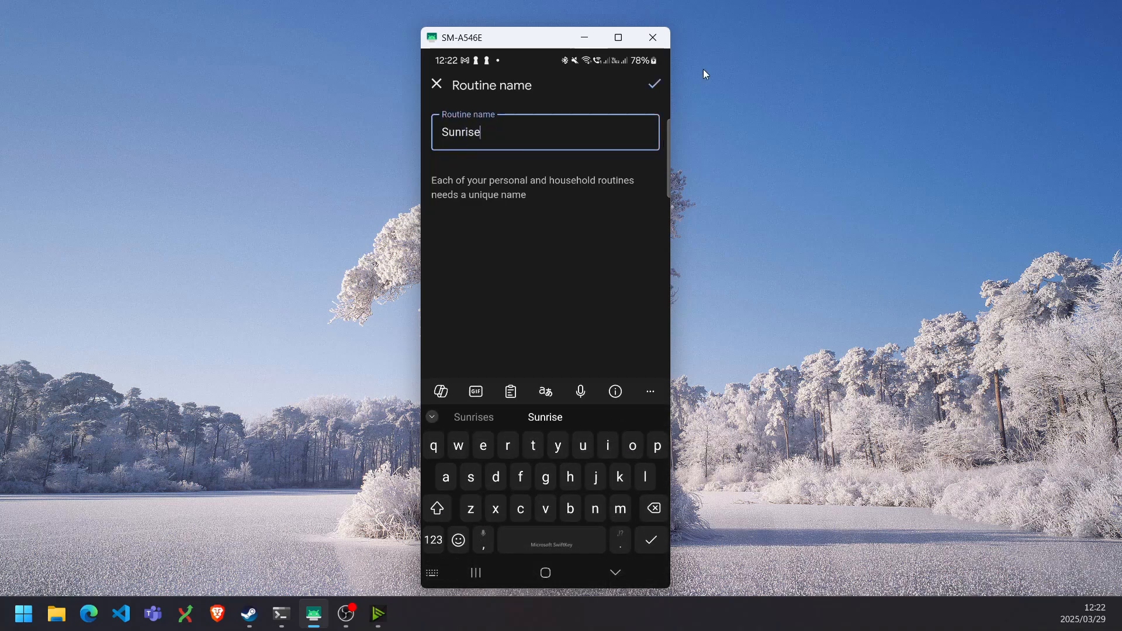
click(653, 84)
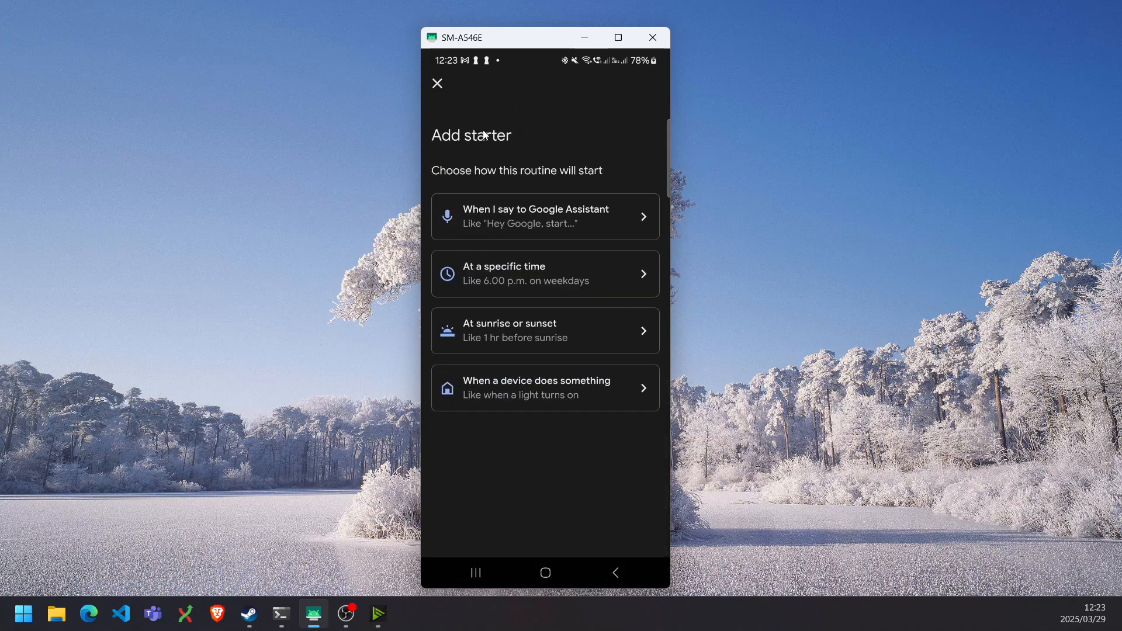
Step: Give the Sunrise routine a daily time starter at 5:50 AM
click(545, 273)
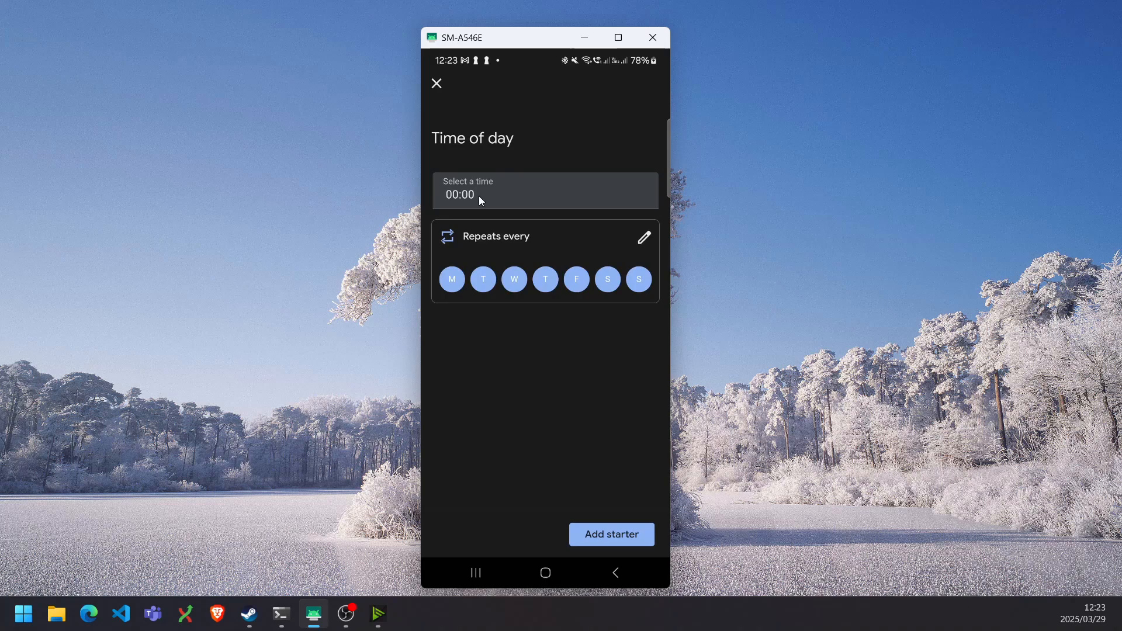
mouse_move(513, 297)
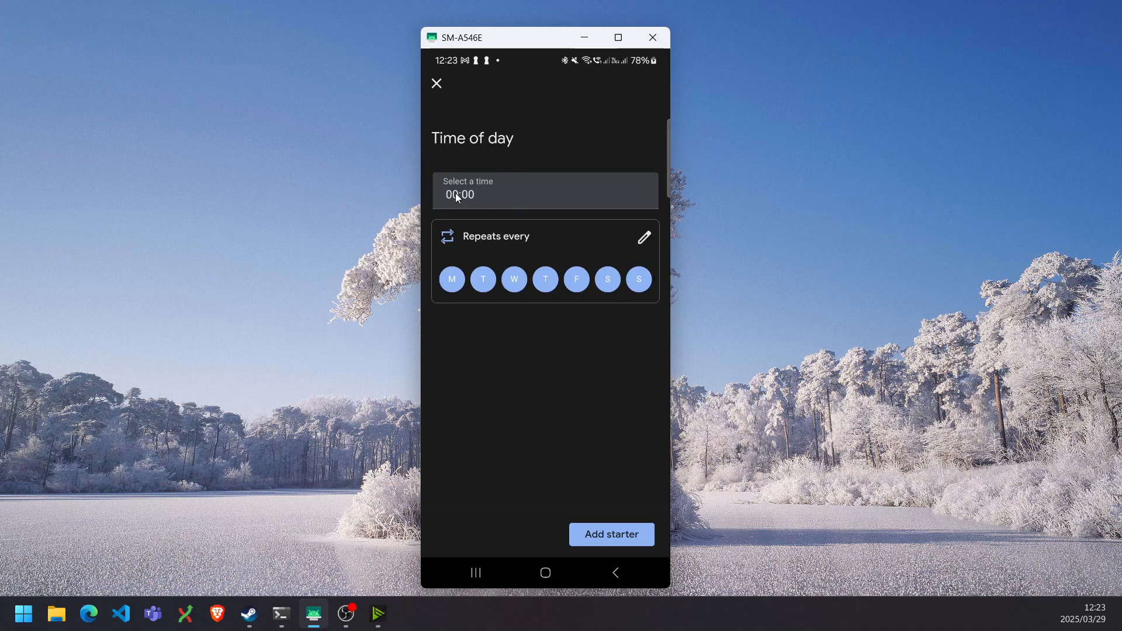
click(545, 191)
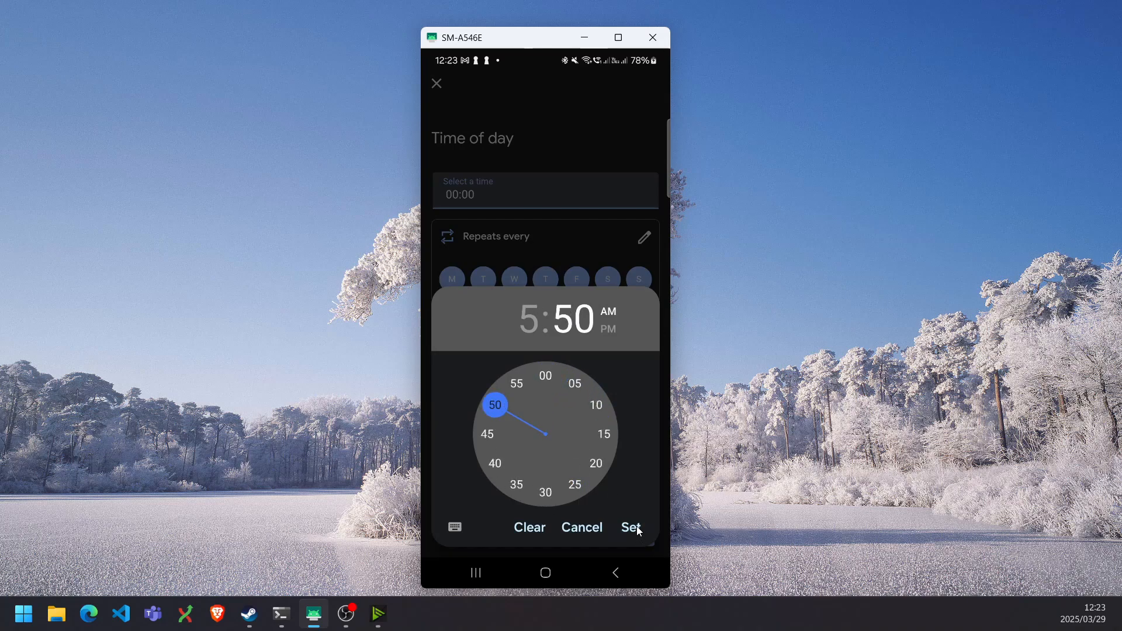
click(631, 527)
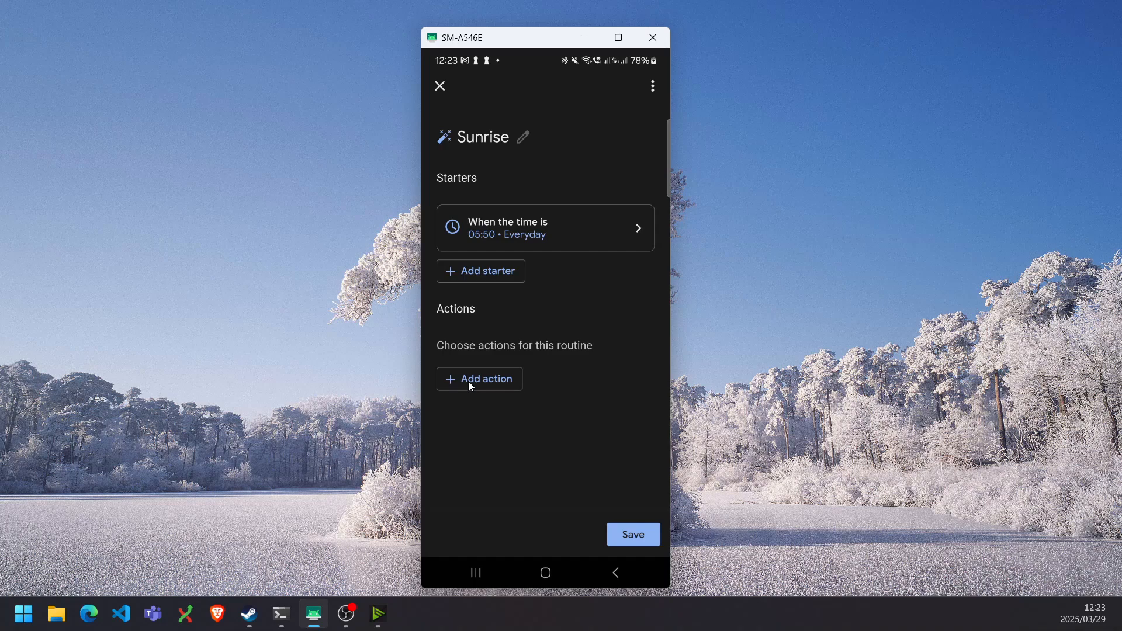
Step: Add a Lampy action starting the Wake light effect with a 15-minute duration
click(479, 379)
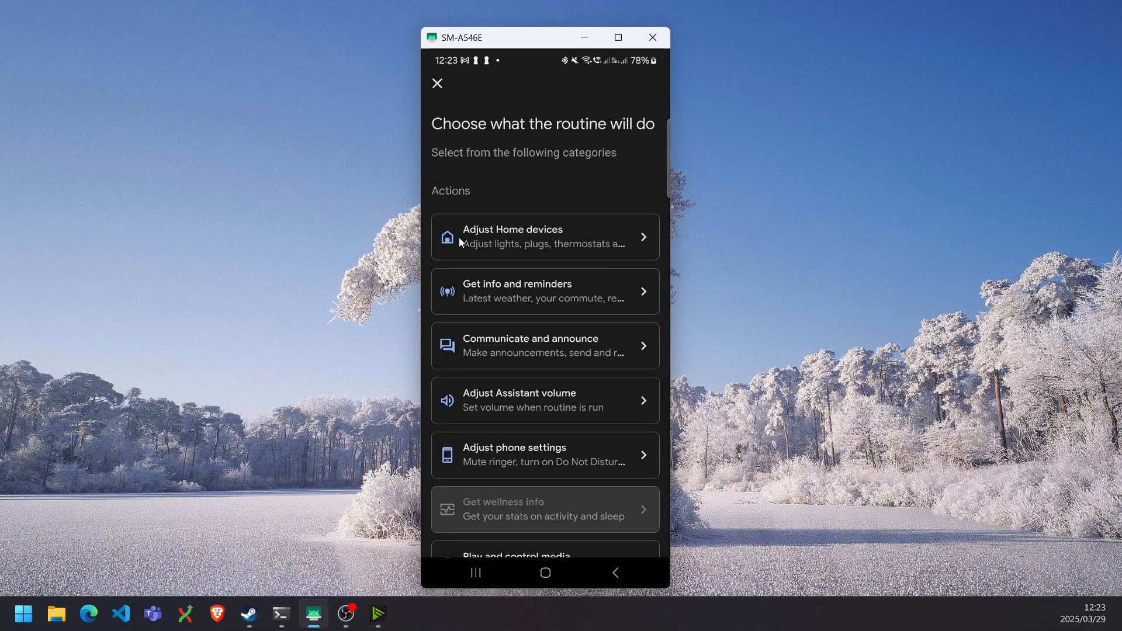
click(545, 237)
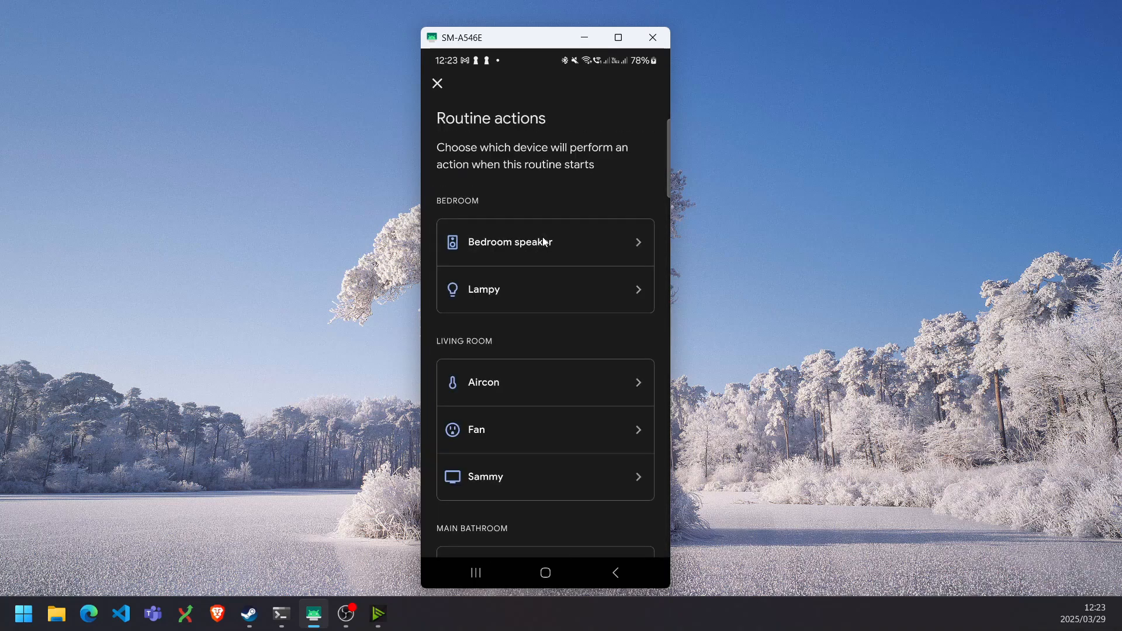
mouse_move(494, 300)
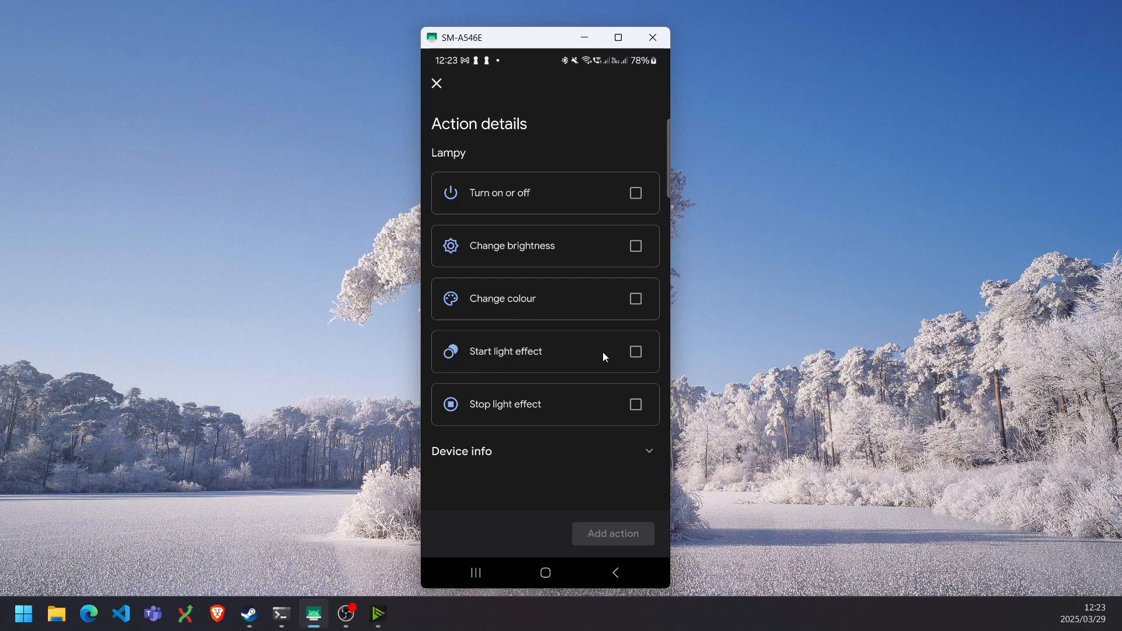
click(635, 352)
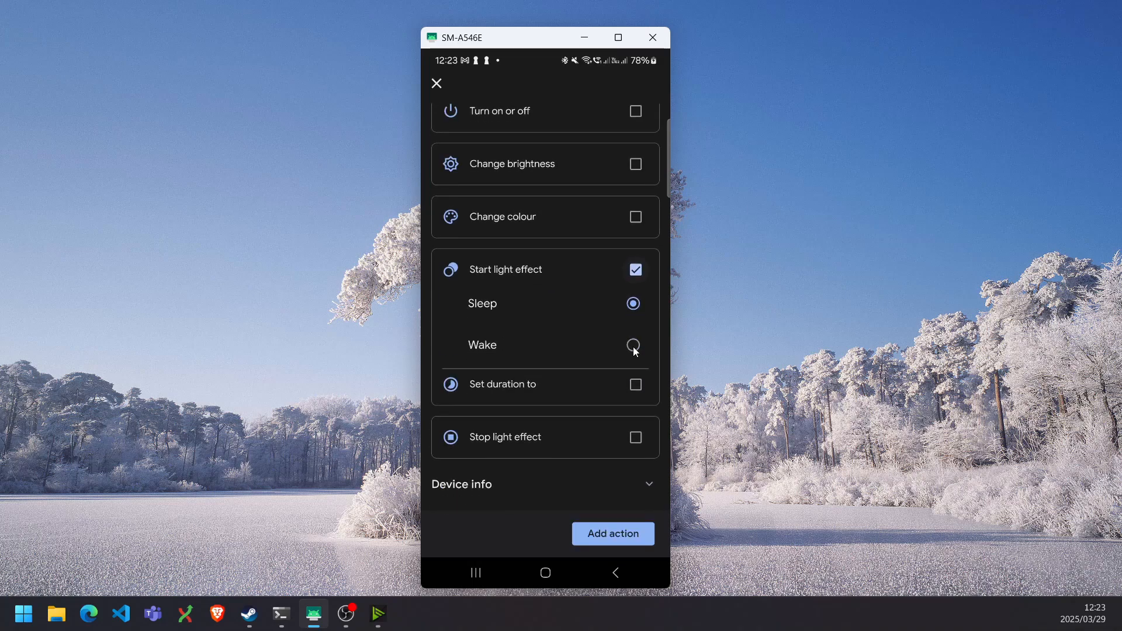
click(632, 344)
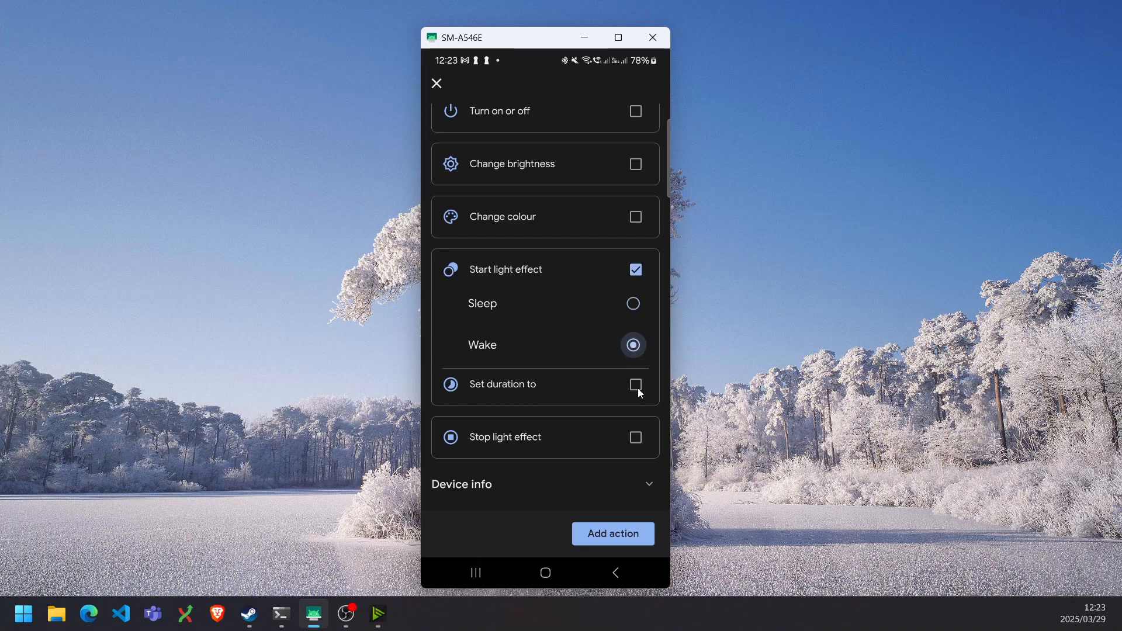
click(634, 385)
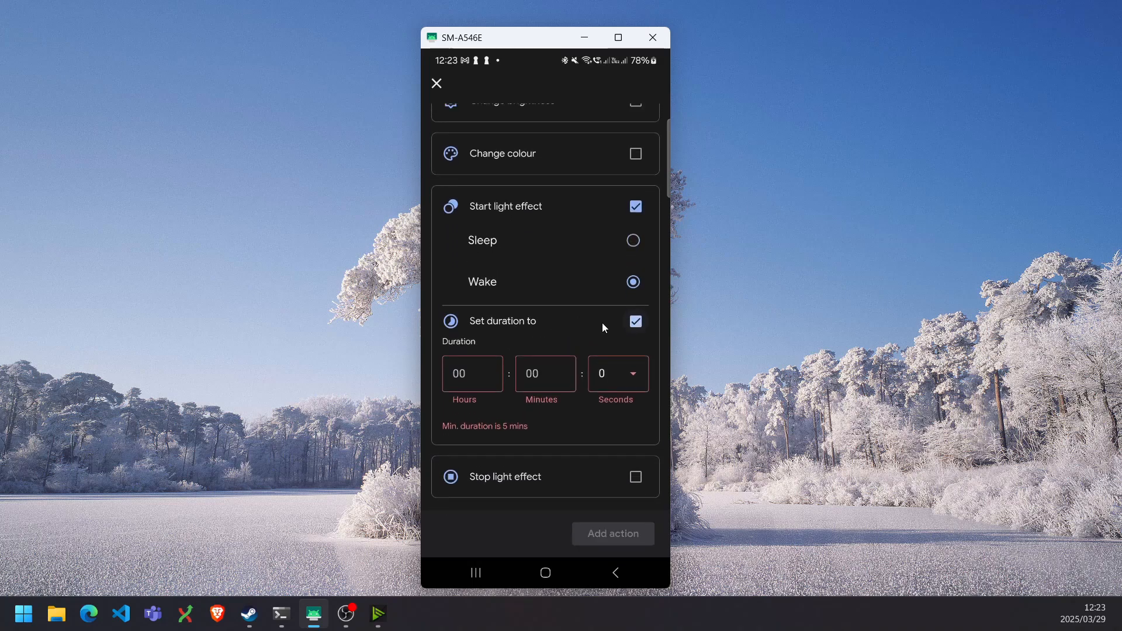
mouse_move(547, 391)
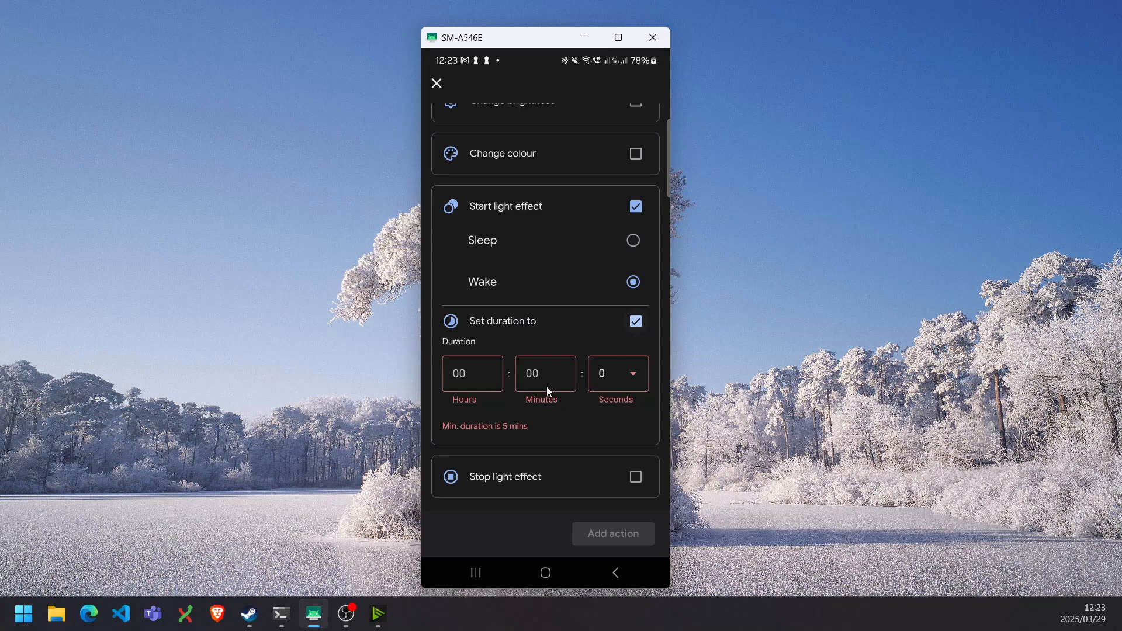
mouse_move(533, 383)
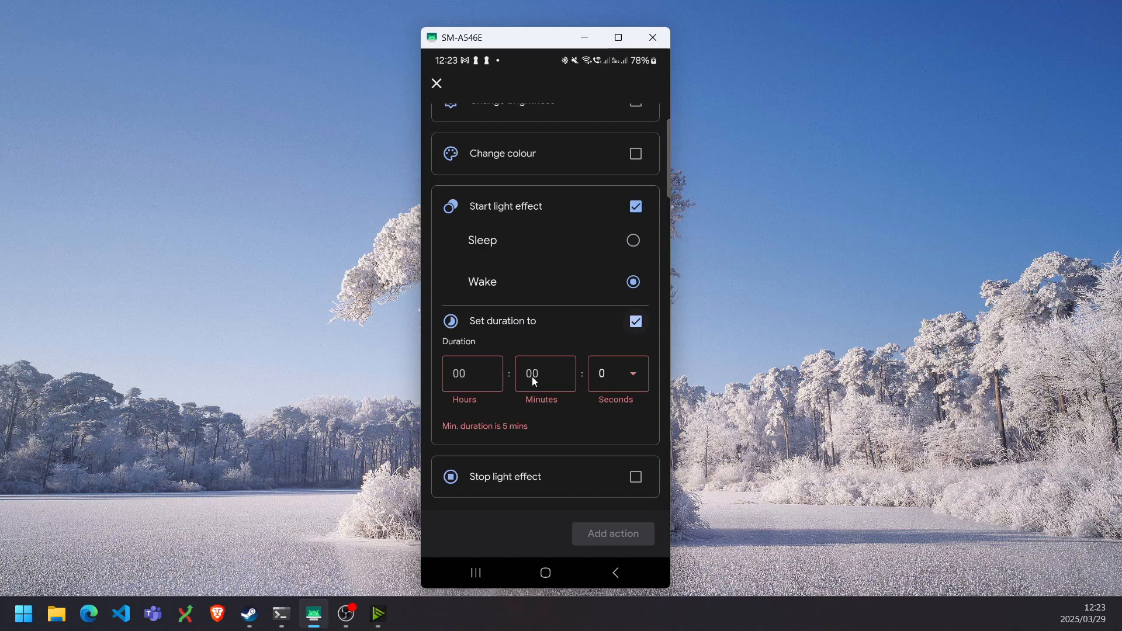
click(545, 373)
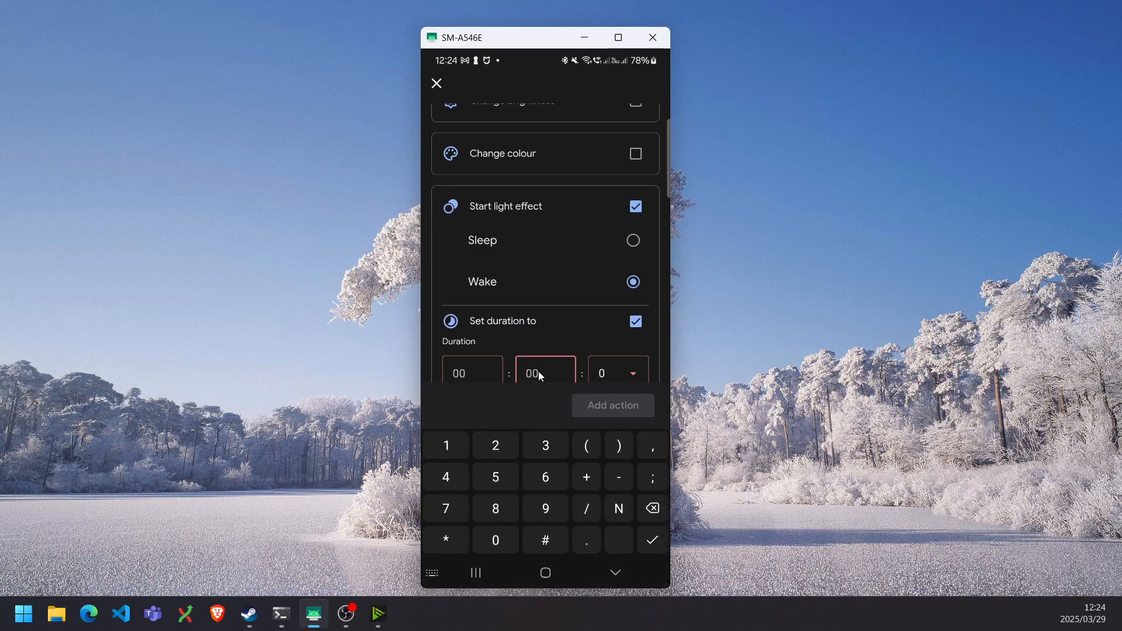
text(1)
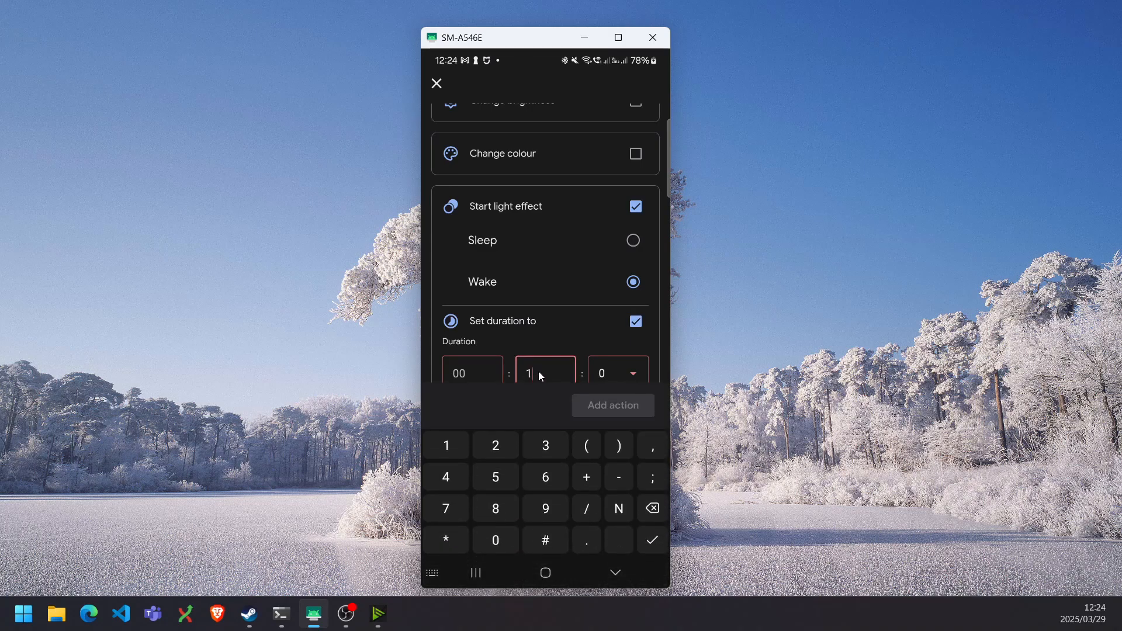
text(5)
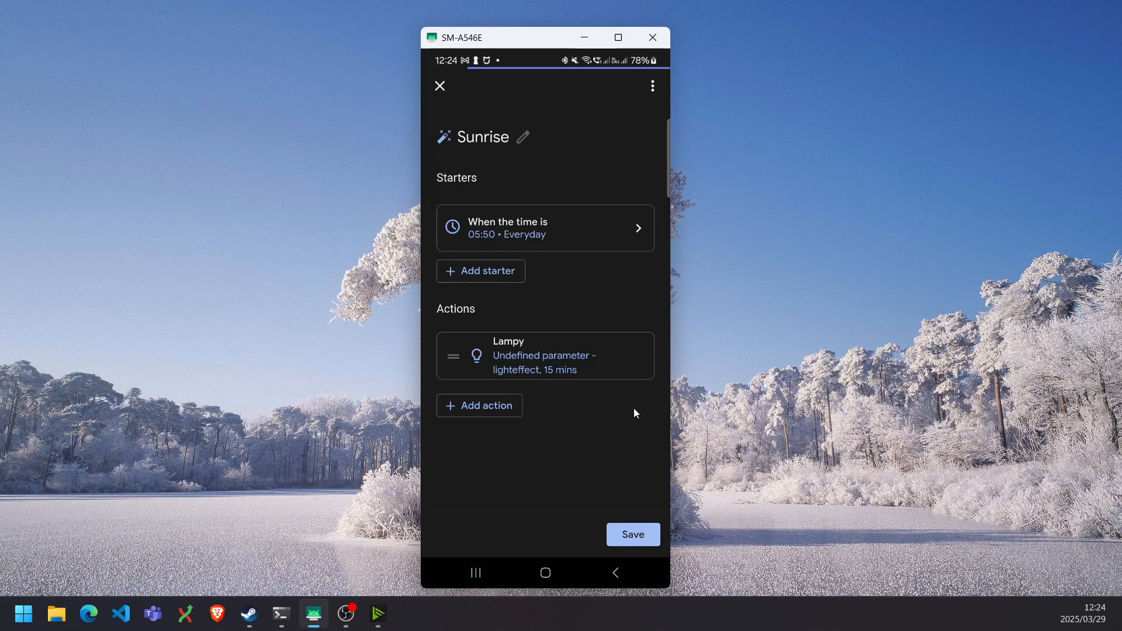
mouse_move(622, 415)
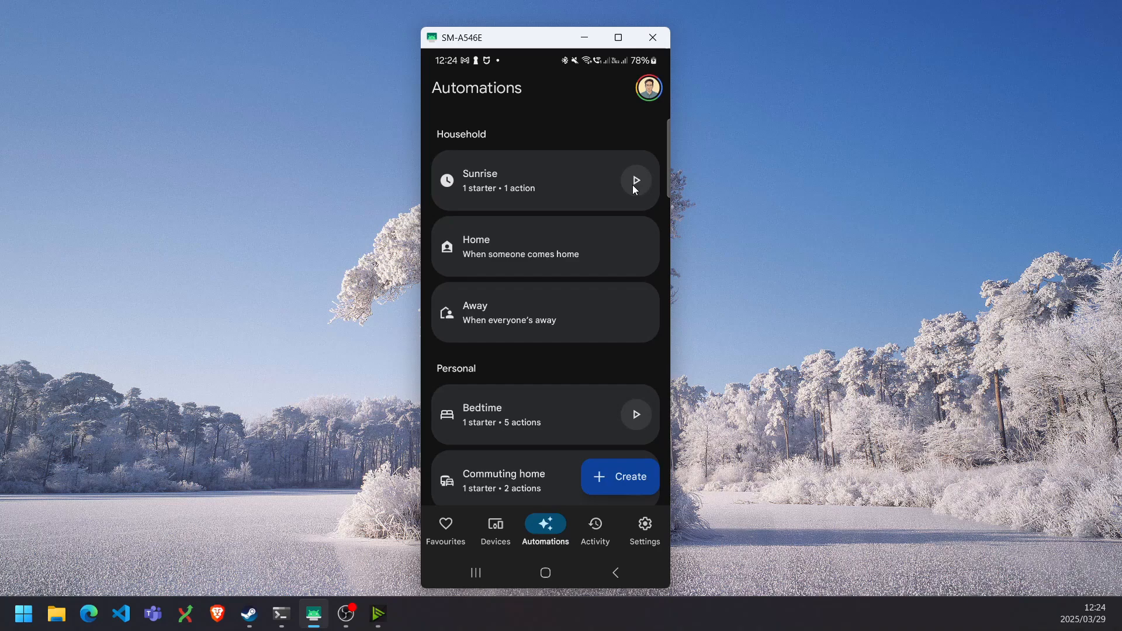
Step: Test-run the saved Sunrise routine from Automations, then reopen it for editing
click(634, 180)
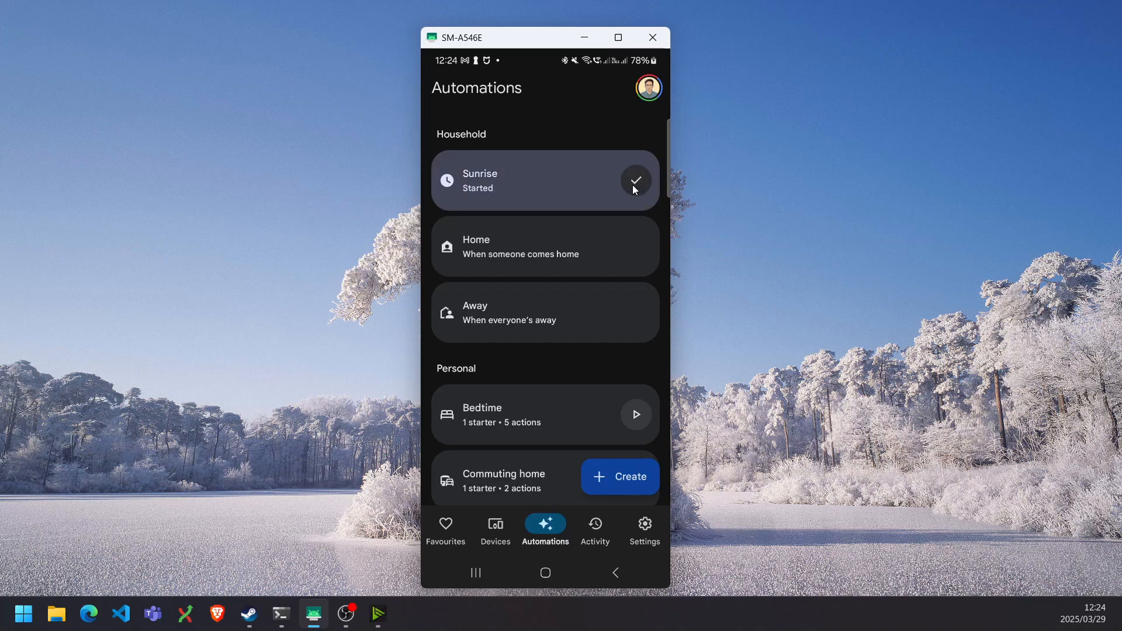
click(634, 179)
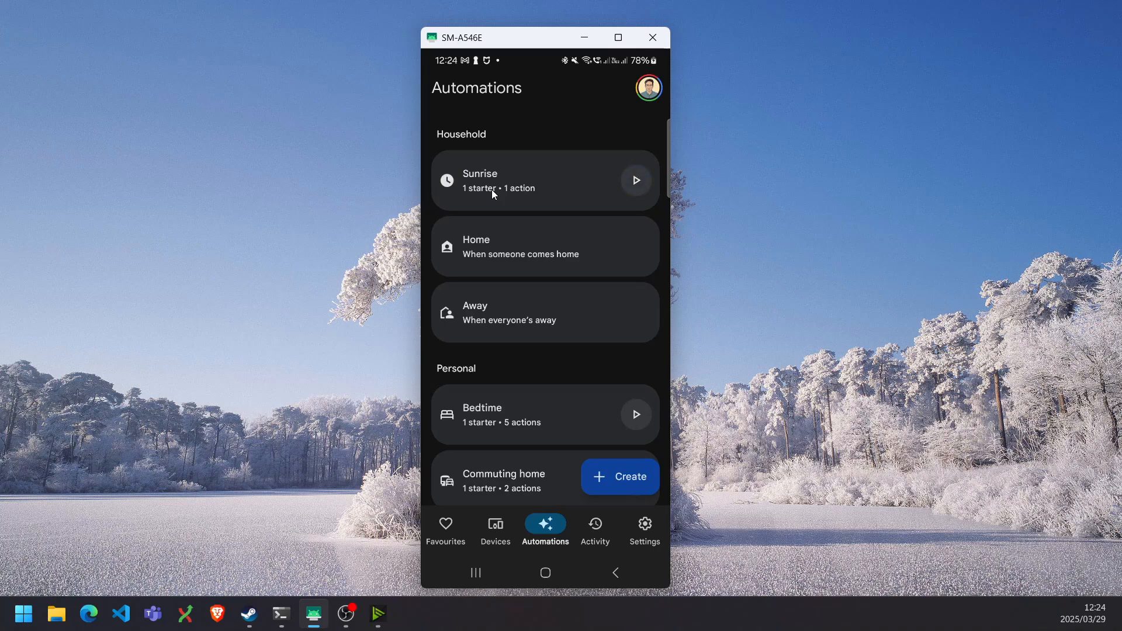
mouse_move(497, 168)
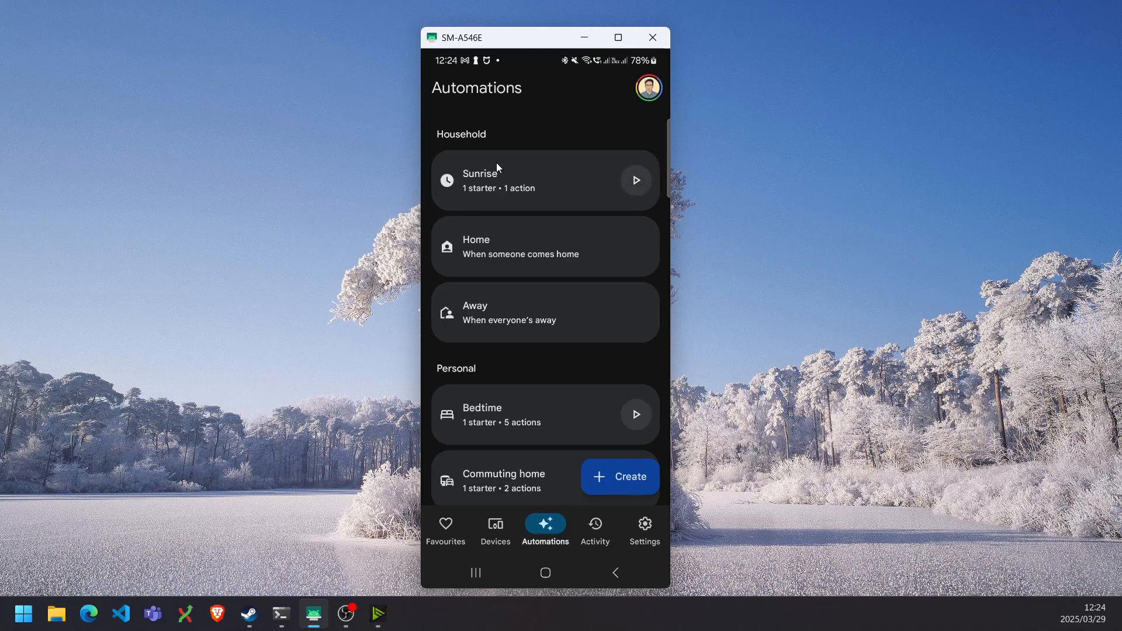
mouse_move(574, 188)
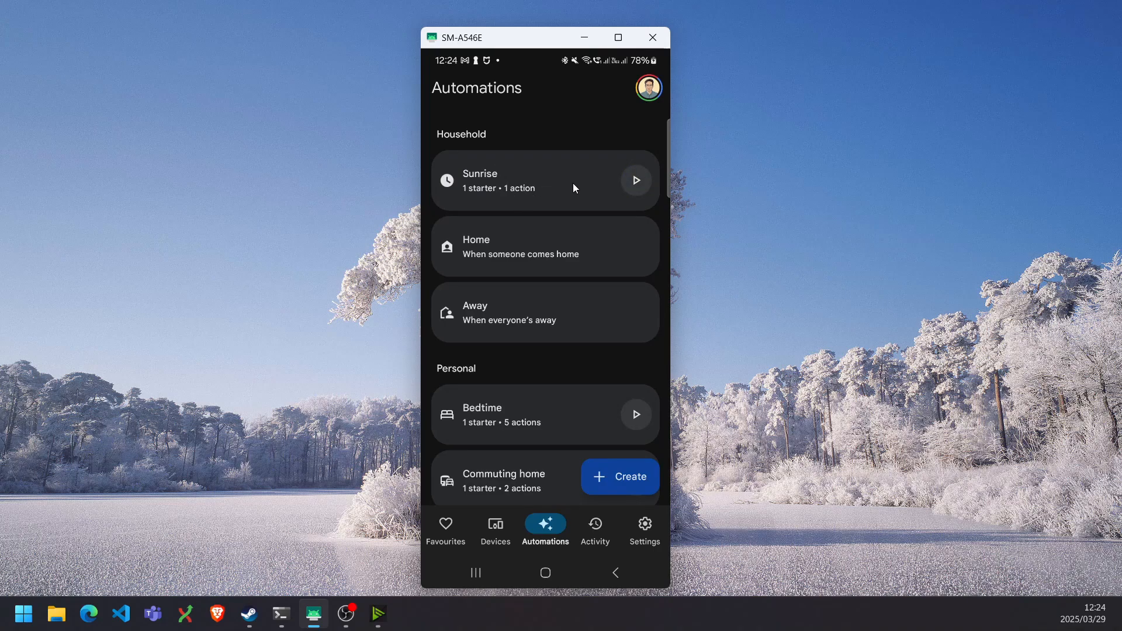
click(544, 180)
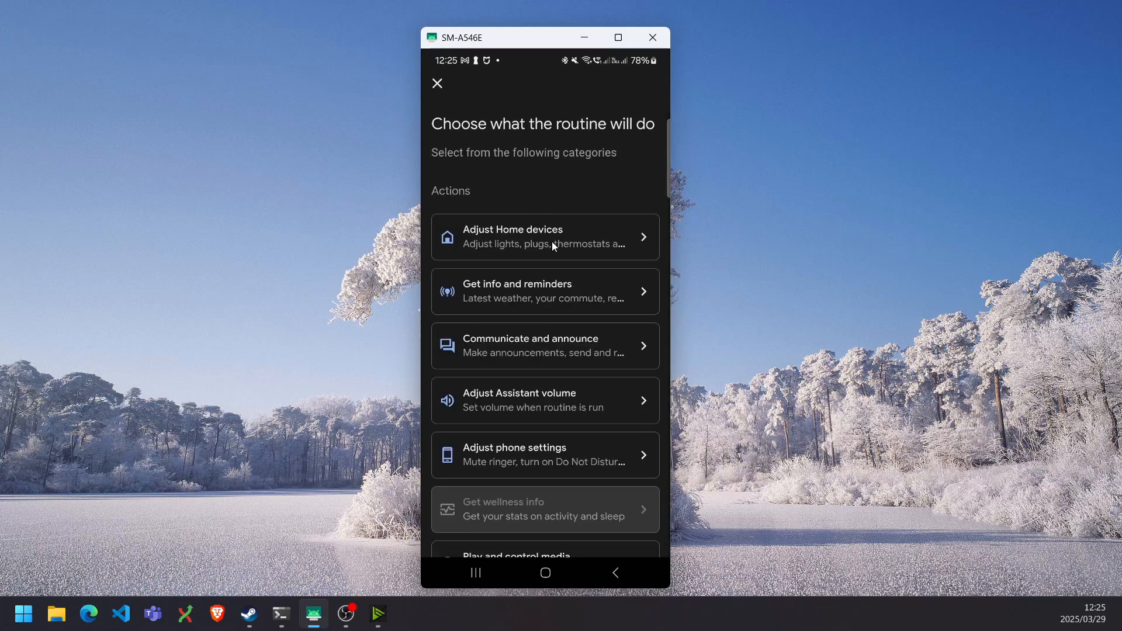
Step: Add a Lampy action that changes its brightness to 1%
click(544, 236)
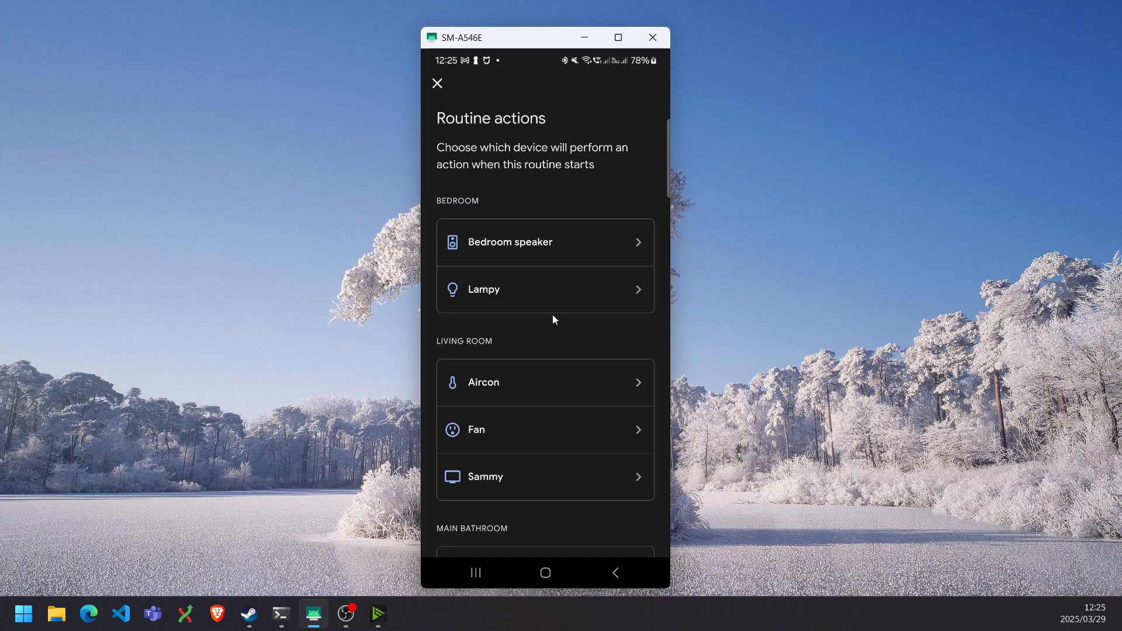
click(483, 289)
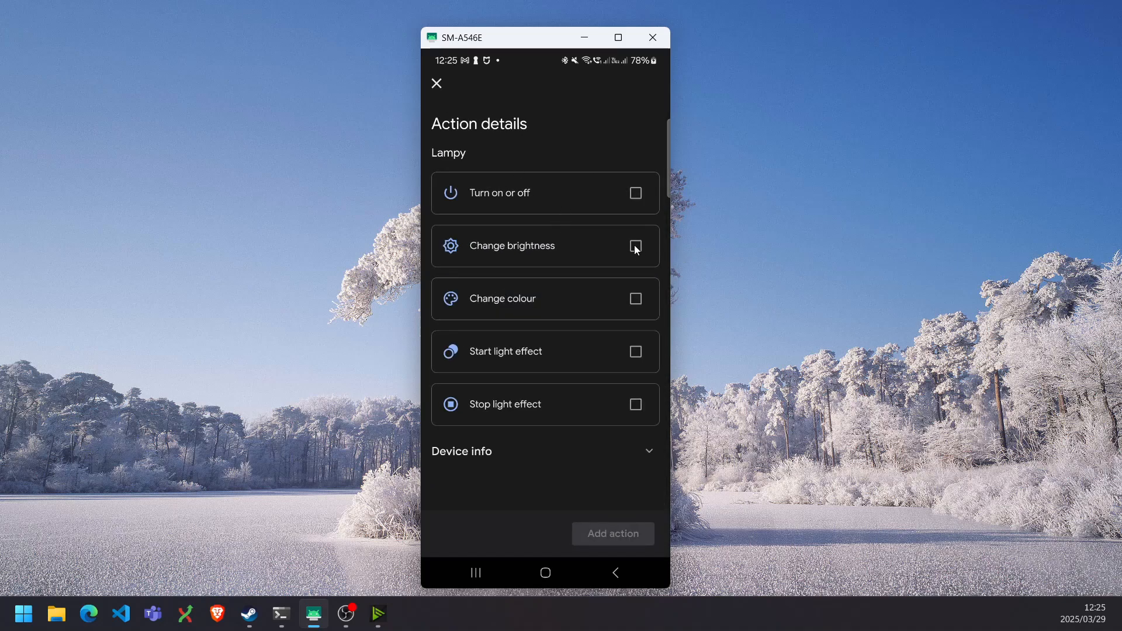
click(634, 245)
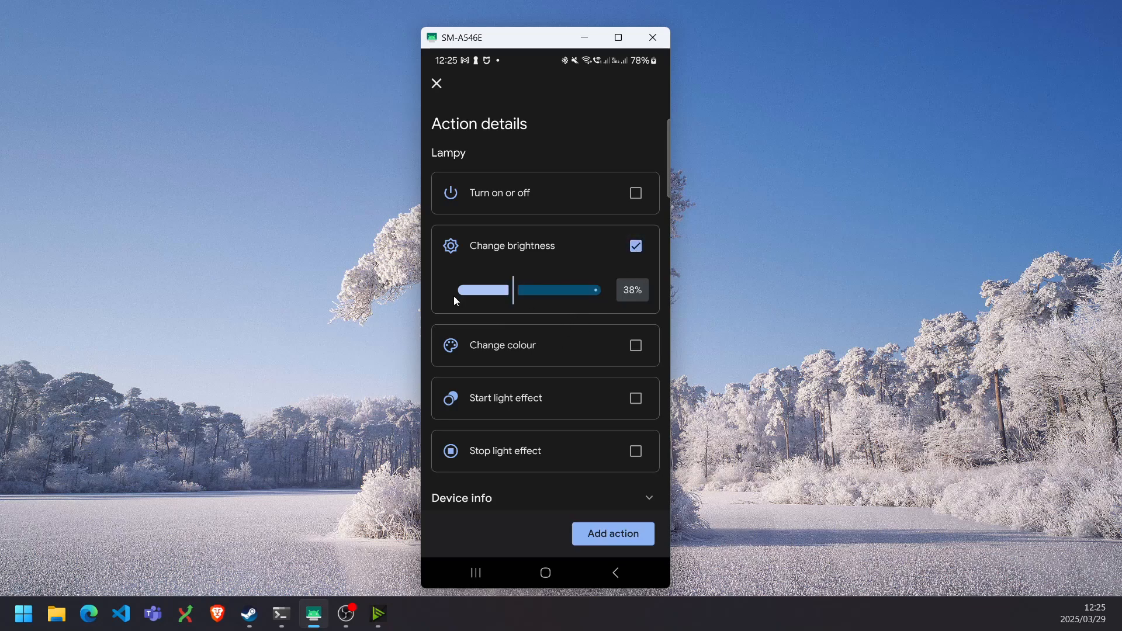
drag(508, 290, 463, 290)
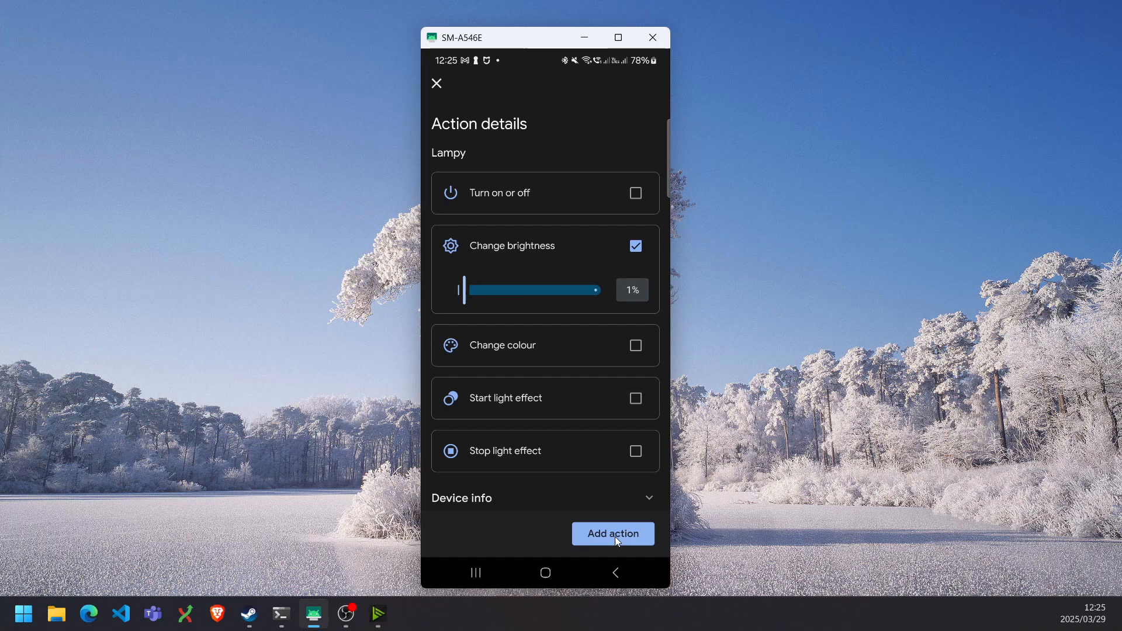
click(612, 534)
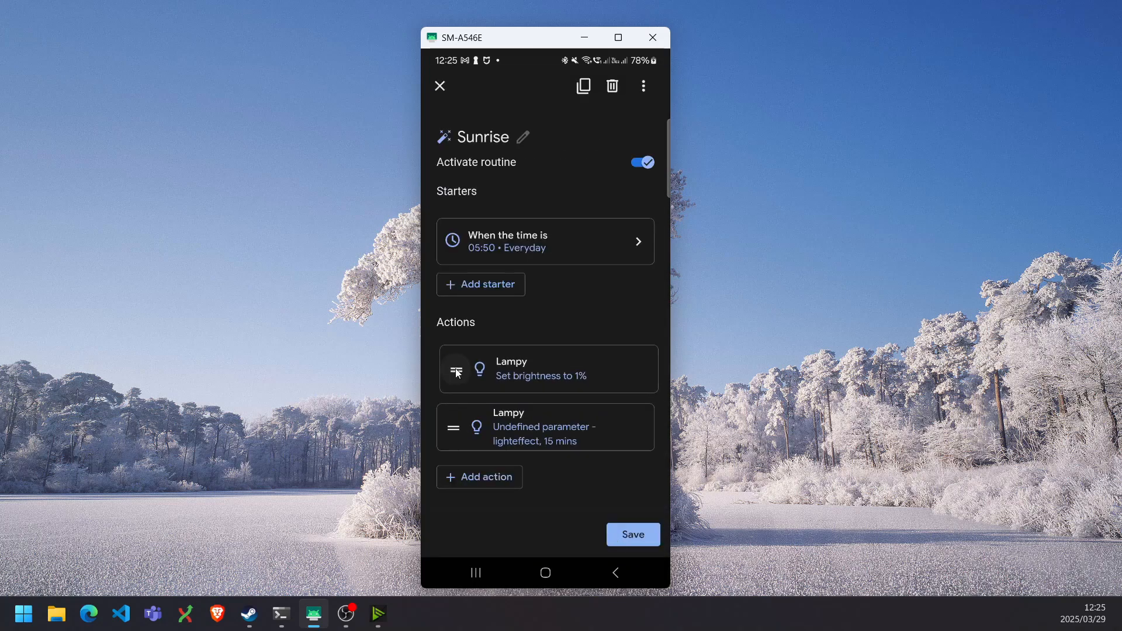